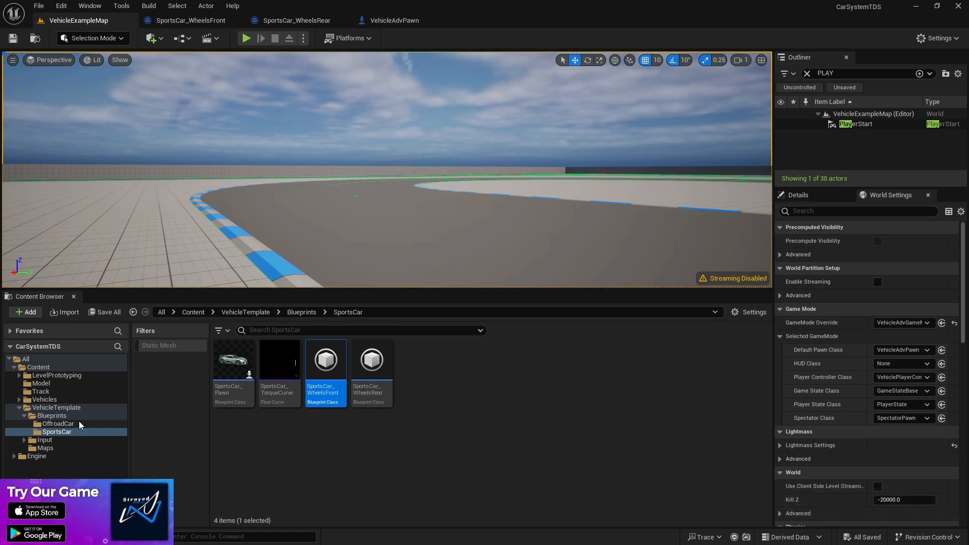
Browse the Model folder's assets and start creating an animation blueprint for Car_Skeleton.
click(42, 384)
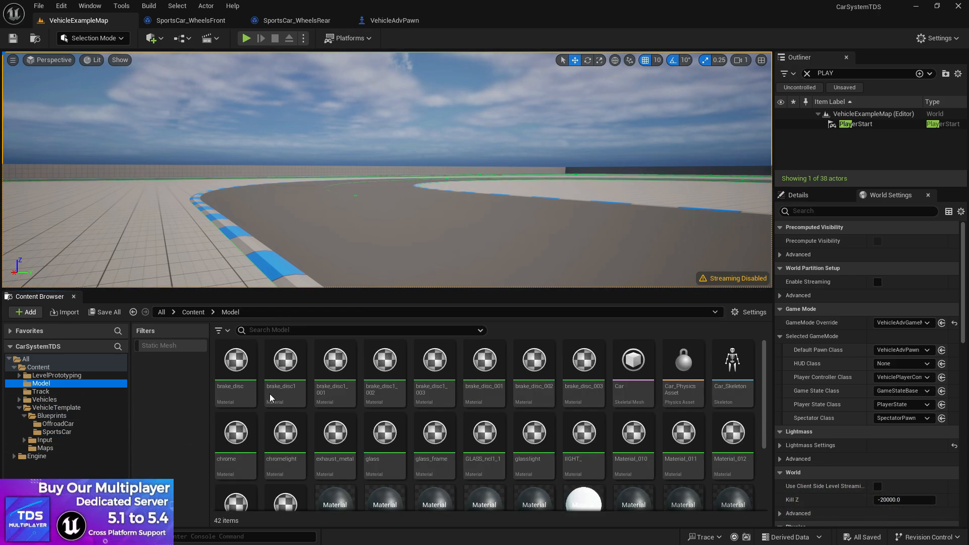
scroll(down, 3)
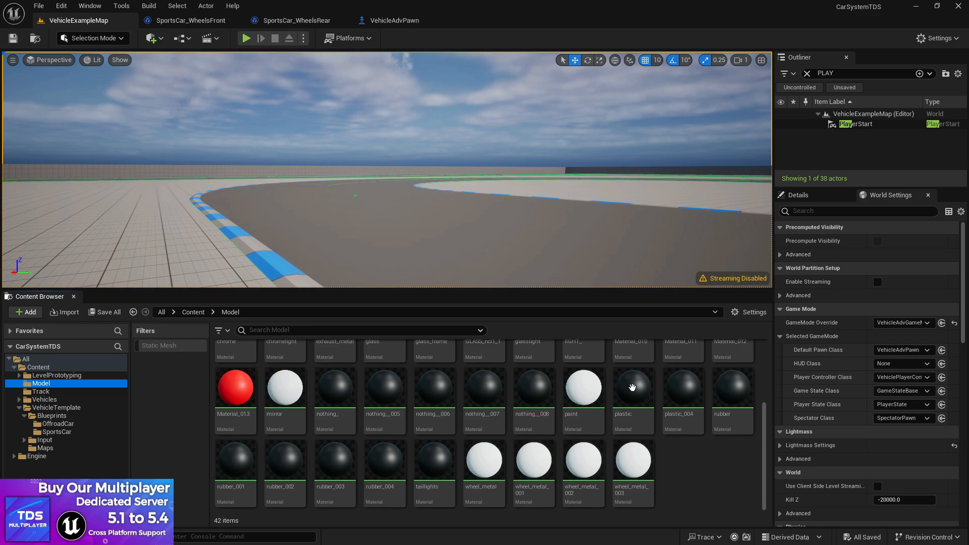
click(247, 38)
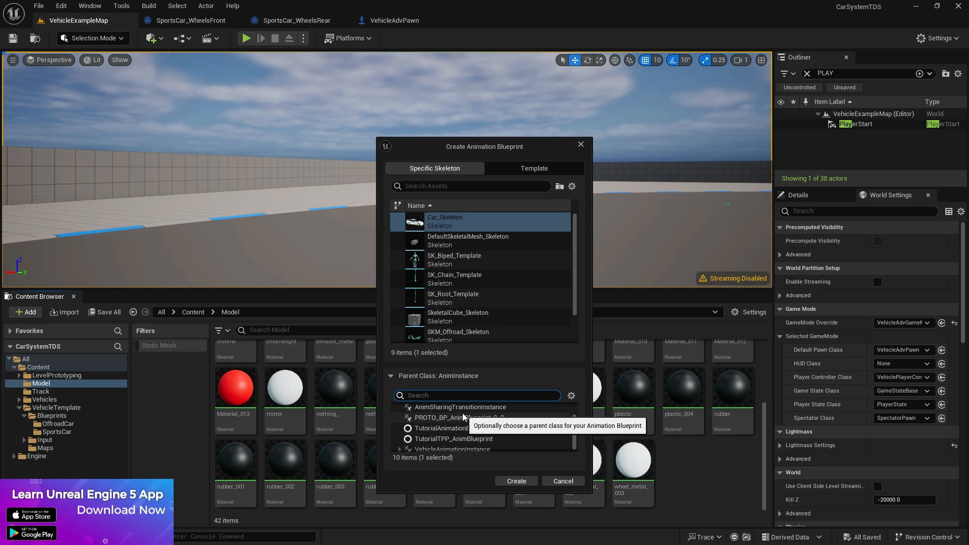
Create the animation blueprint for Car_Skeleton with VehicleAnimationInstance as parent class.
click(453, 447)
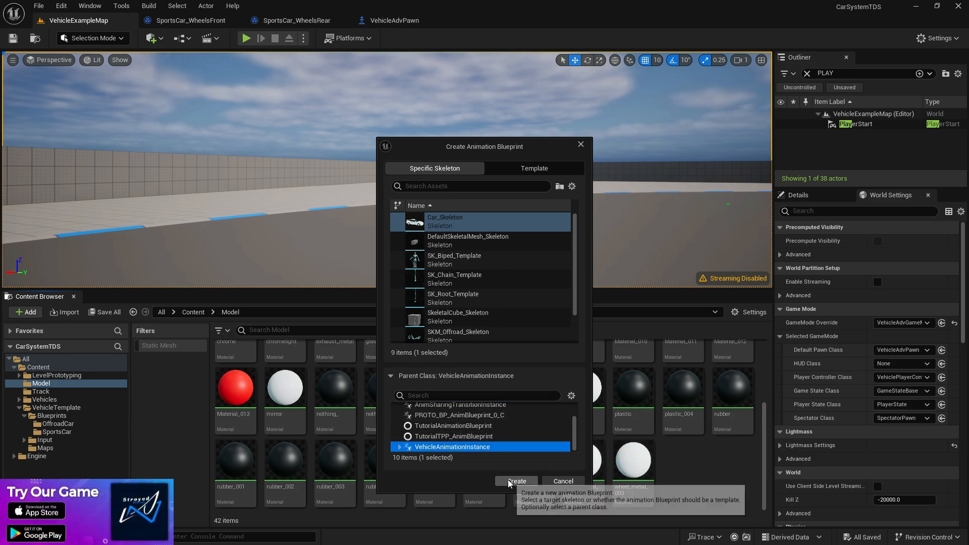
click(517, 480)
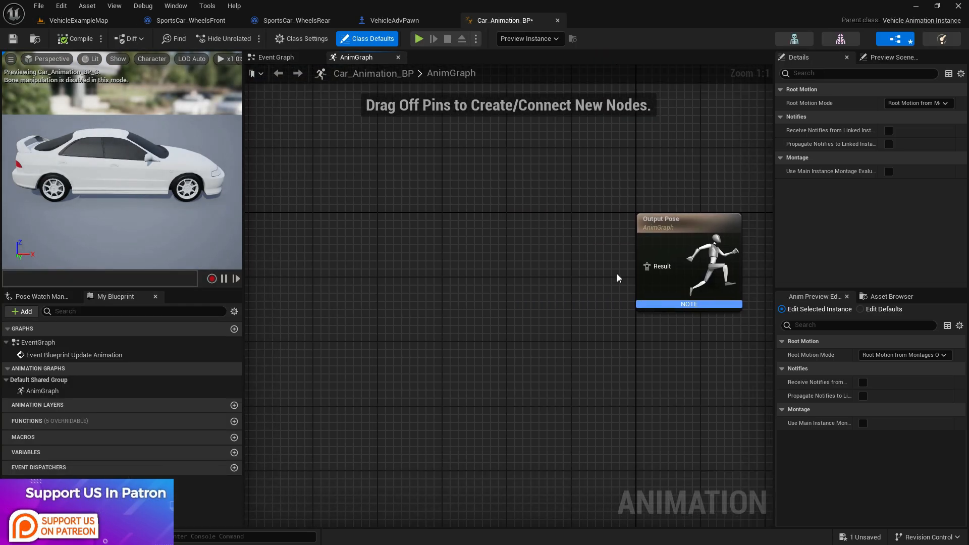
Wire Mesh Space Ref Pose through Wheel Controller and Component To Local into Output Pose, then compile.
text(WHEEL)
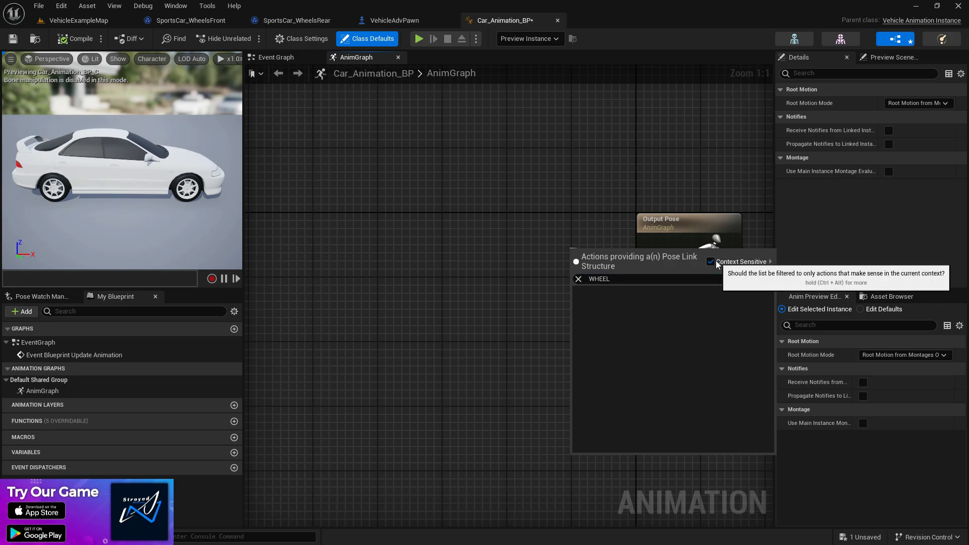
click(598, 279)
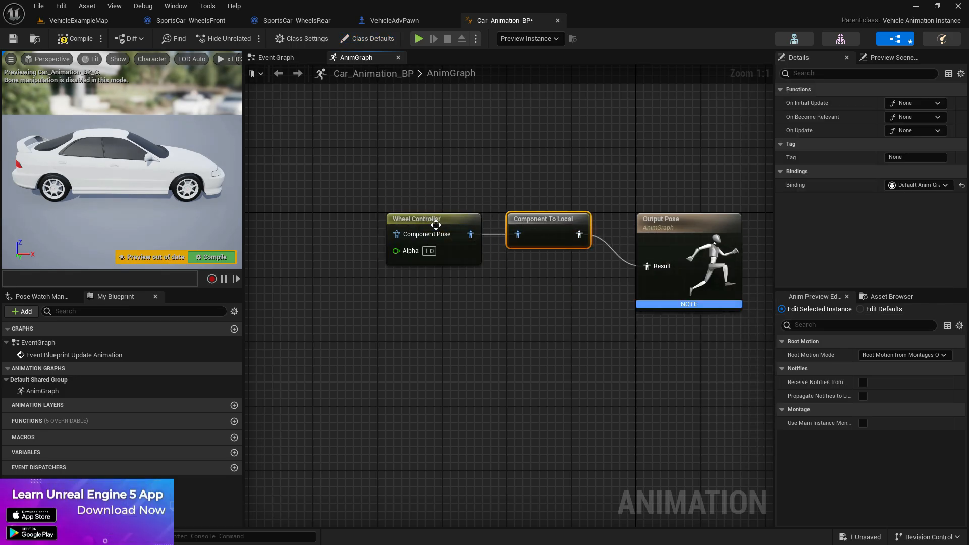
text(MESH)
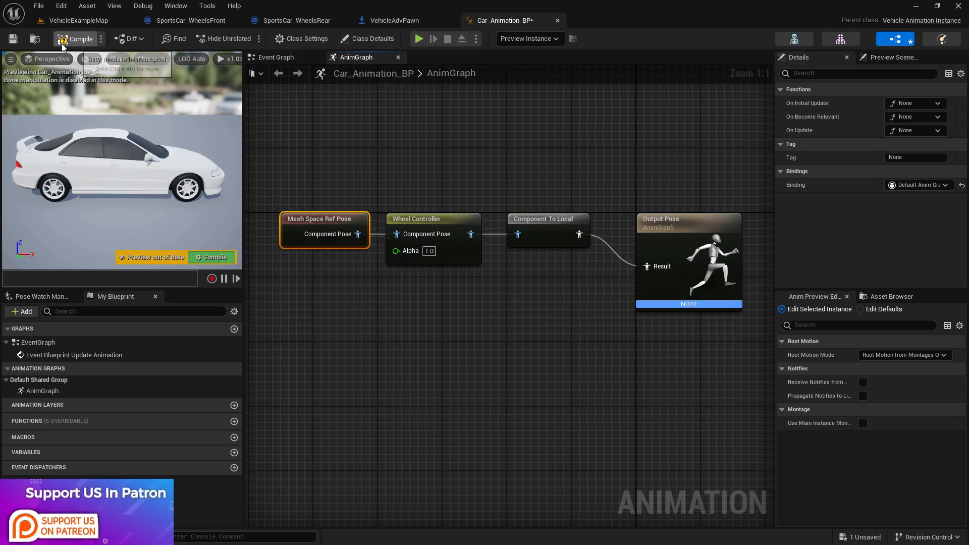
click(77, 38)
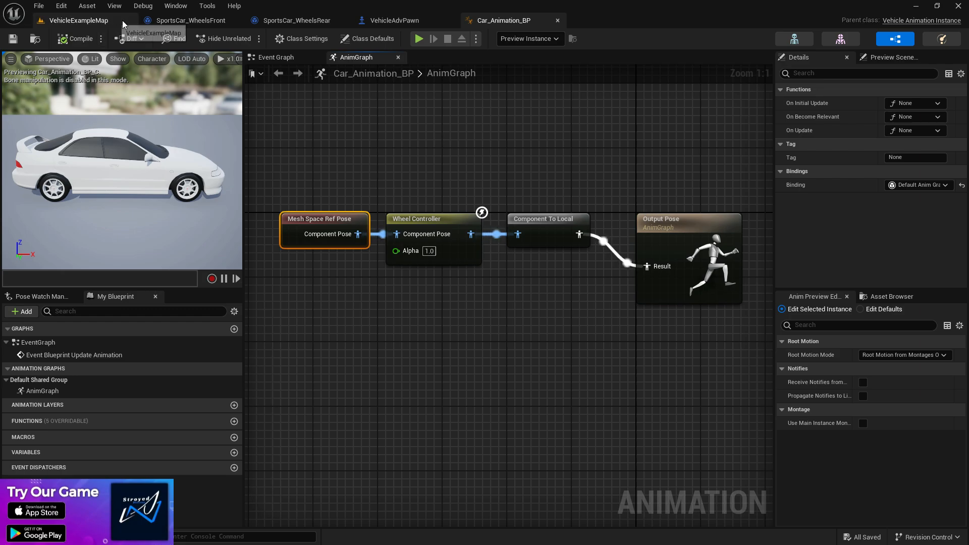
Assign Car_Animation_BP as VehicleAdvPawn's mesh anim class and play the level to test the car.
click(393, 20)
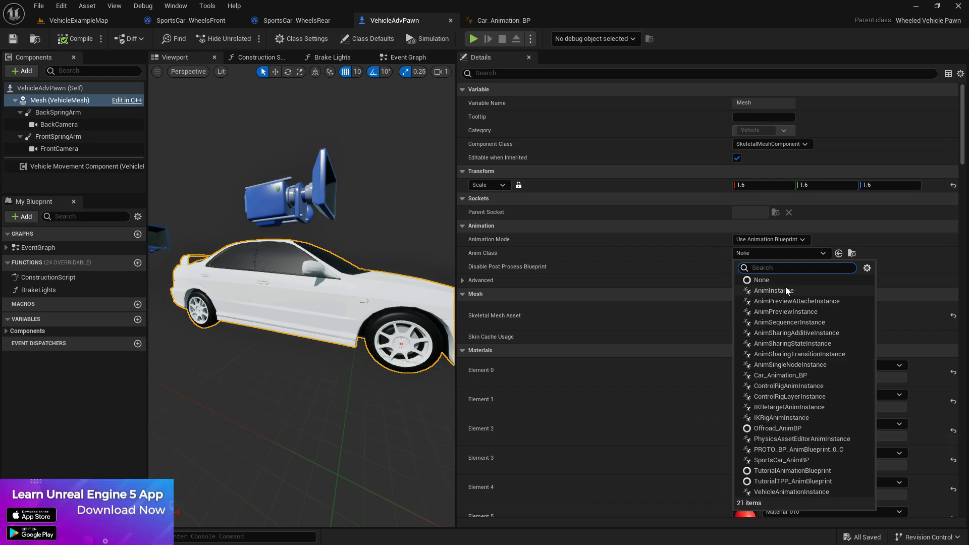
click(780, 374)
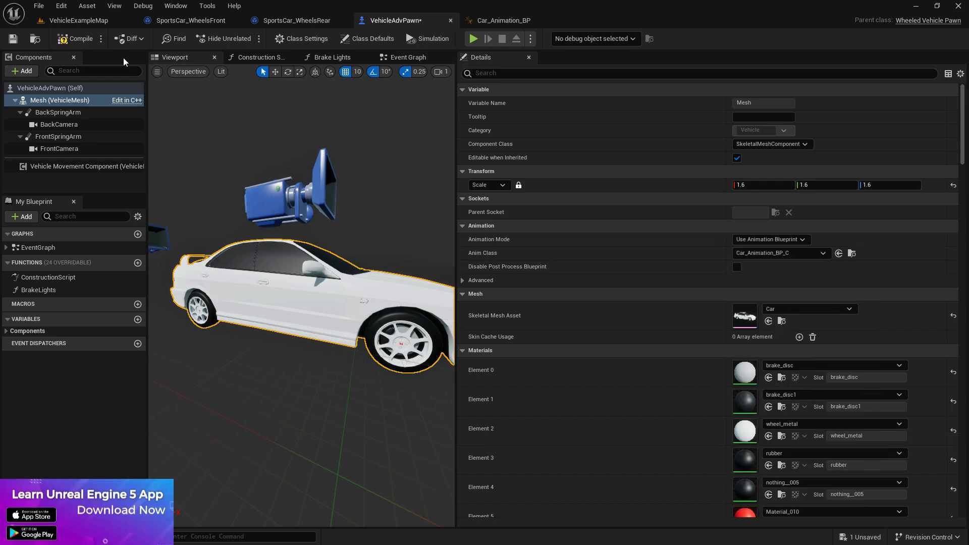
click(77, 21)
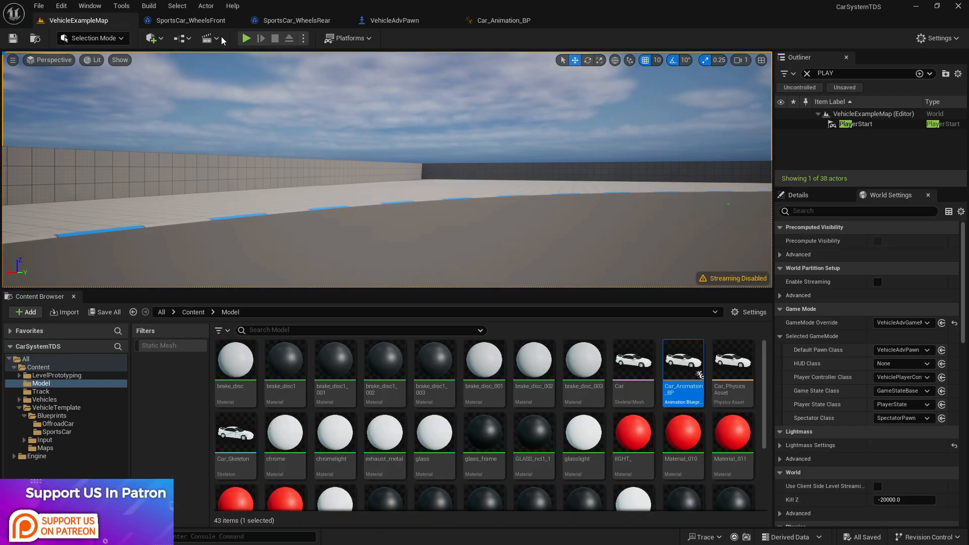
click(247, 37)
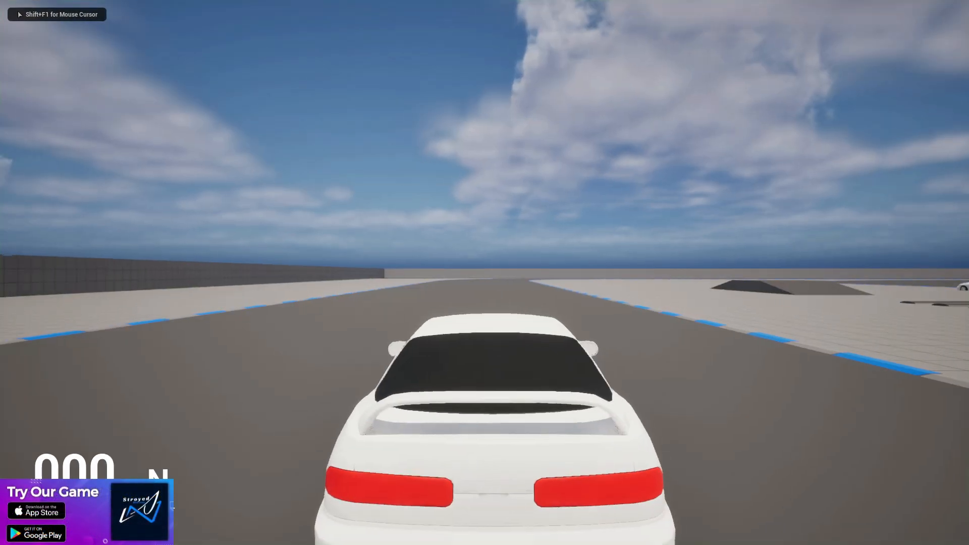